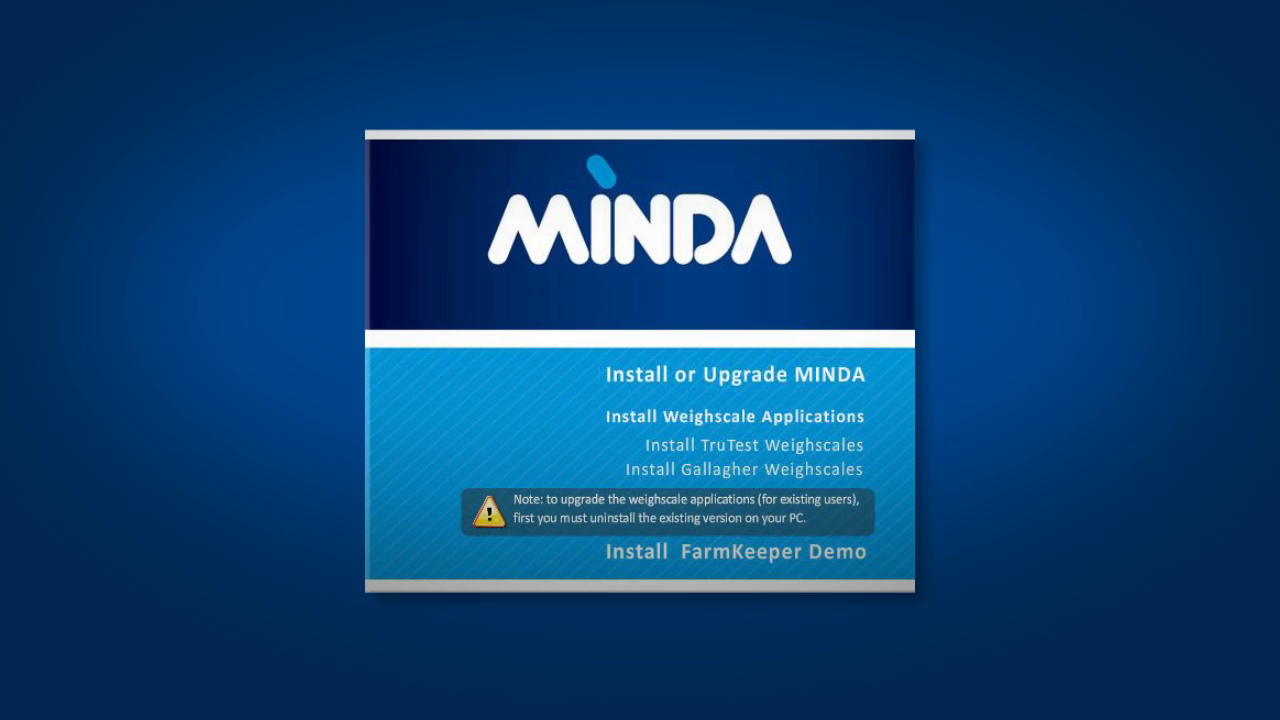
Launch the TruTest Weighscales installer and advance the InstallShield setup wizard
left_click(756, 444)
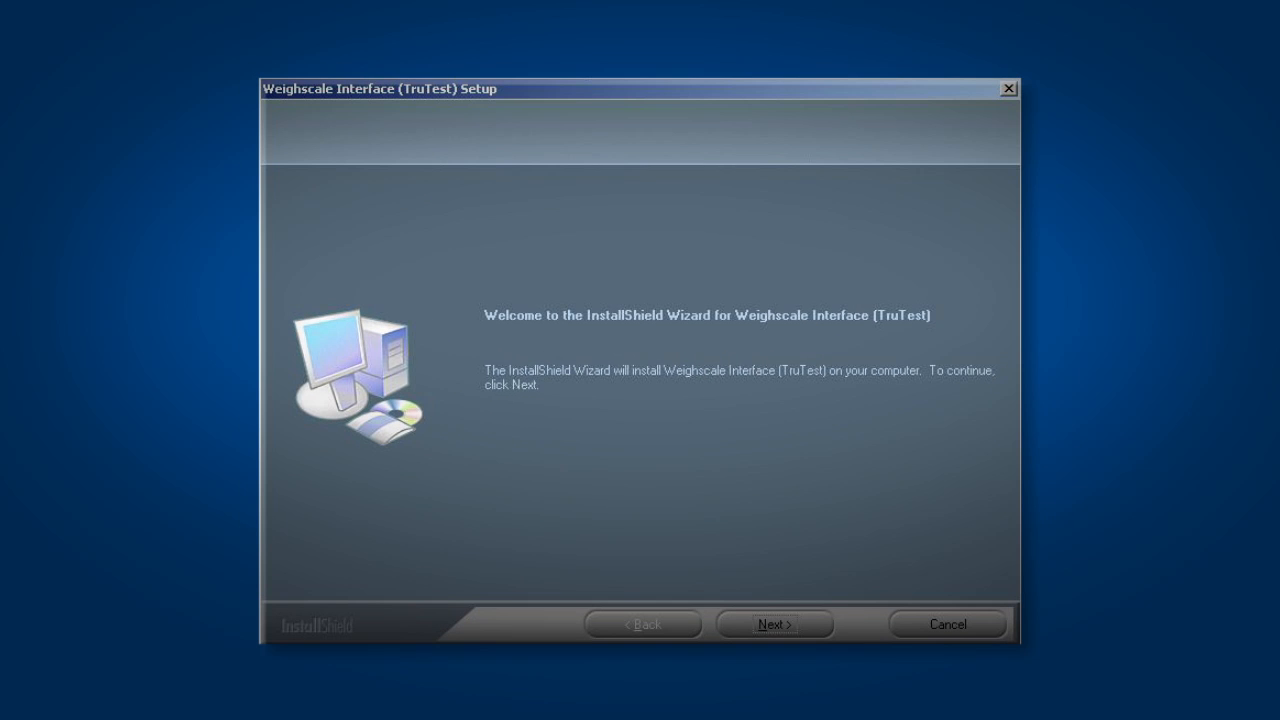
left_click(774, 624)
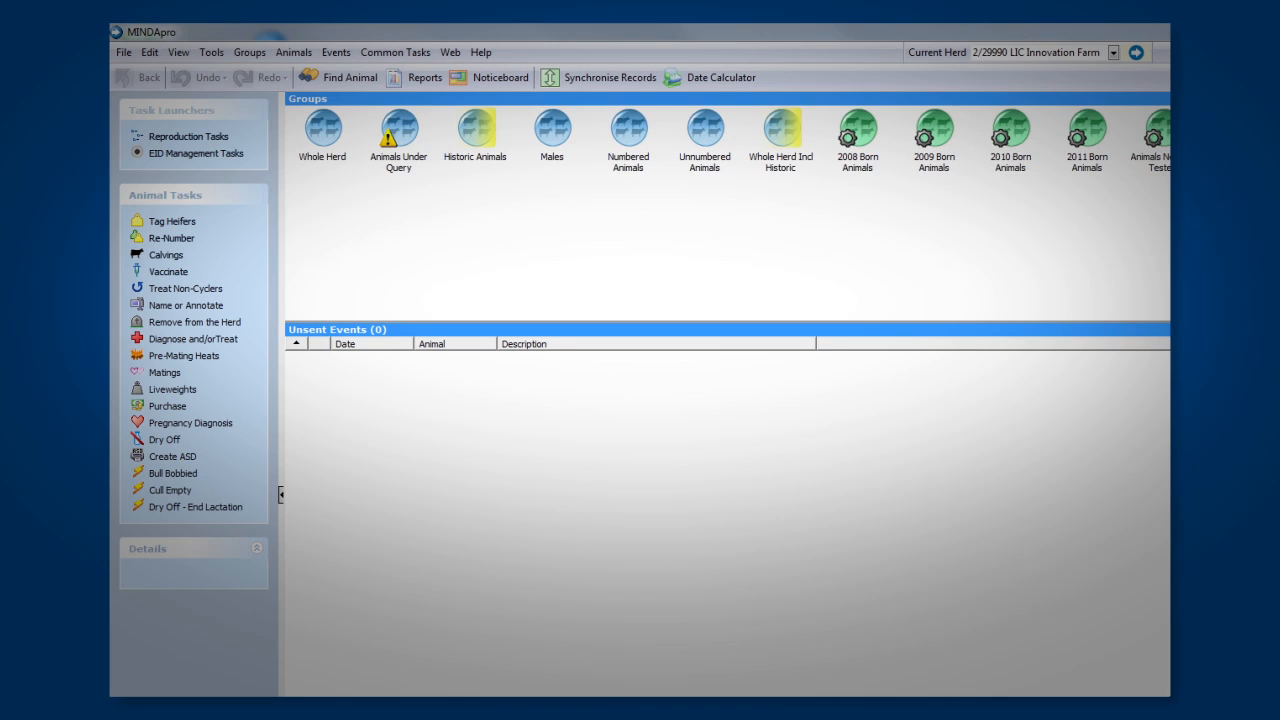
left_click(124, 52)
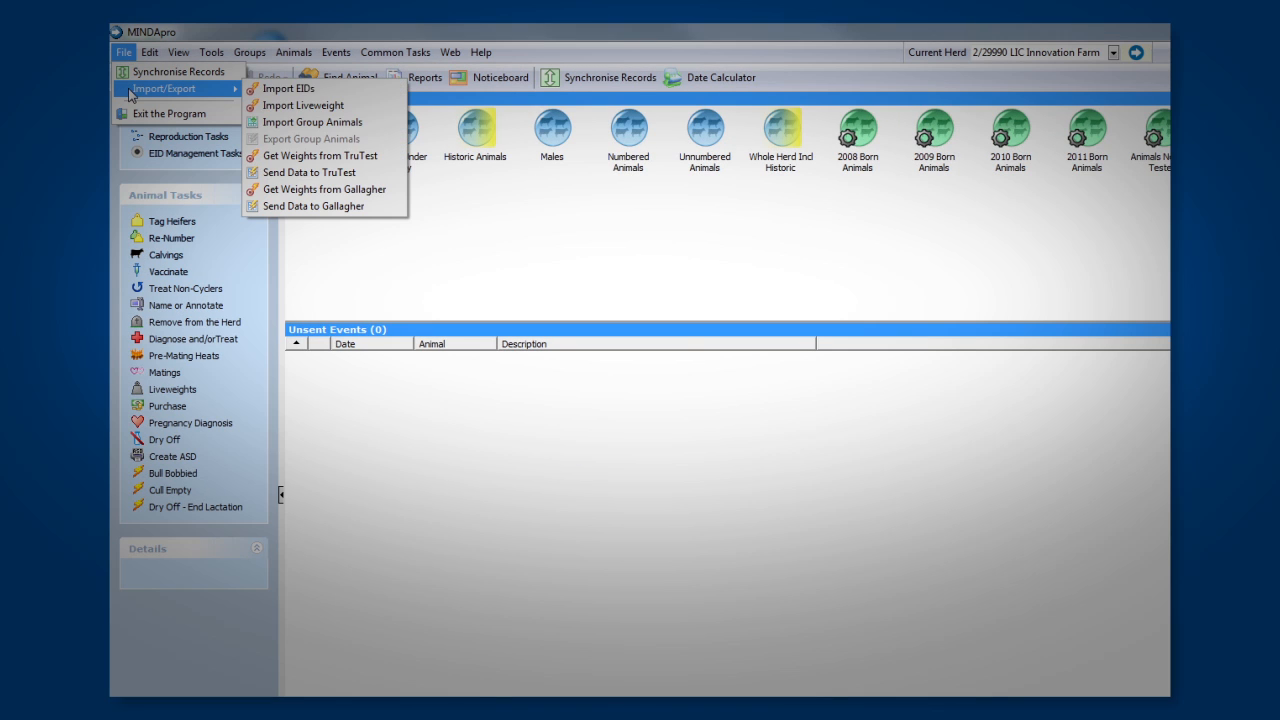
mouse_move(310, 172)
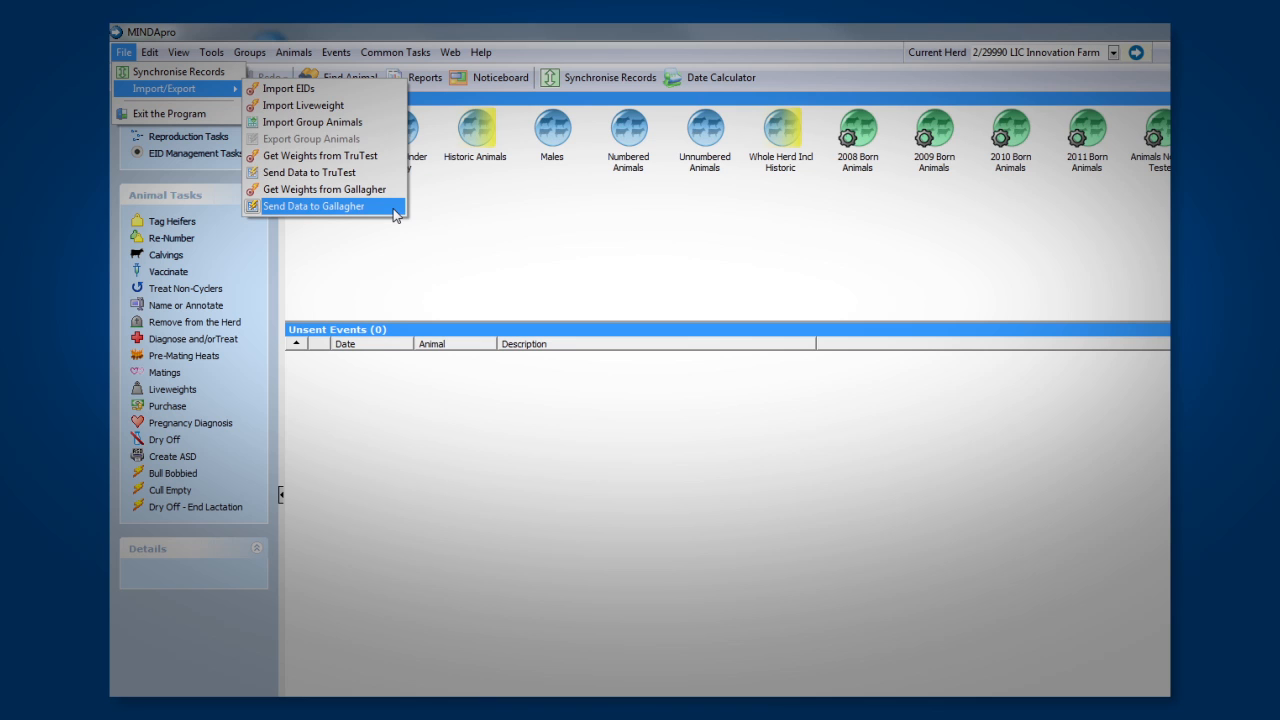
left_click(314, 206)
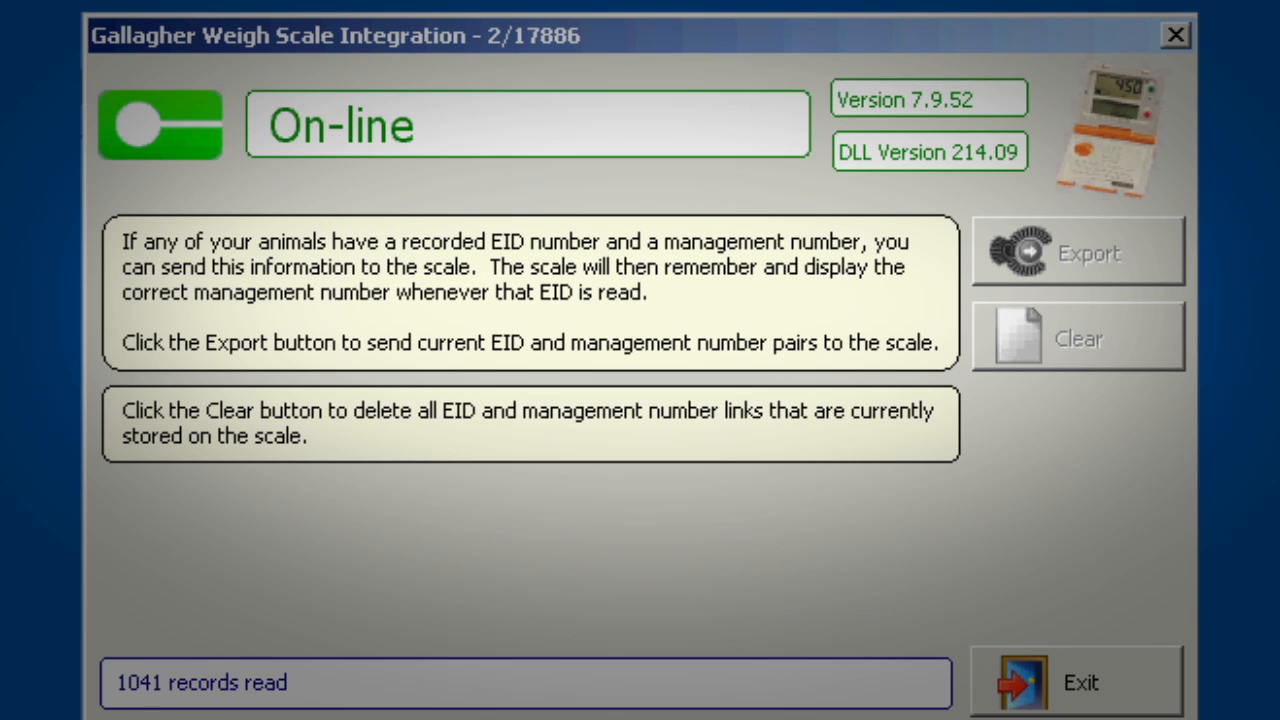
left_click(1078, 252)
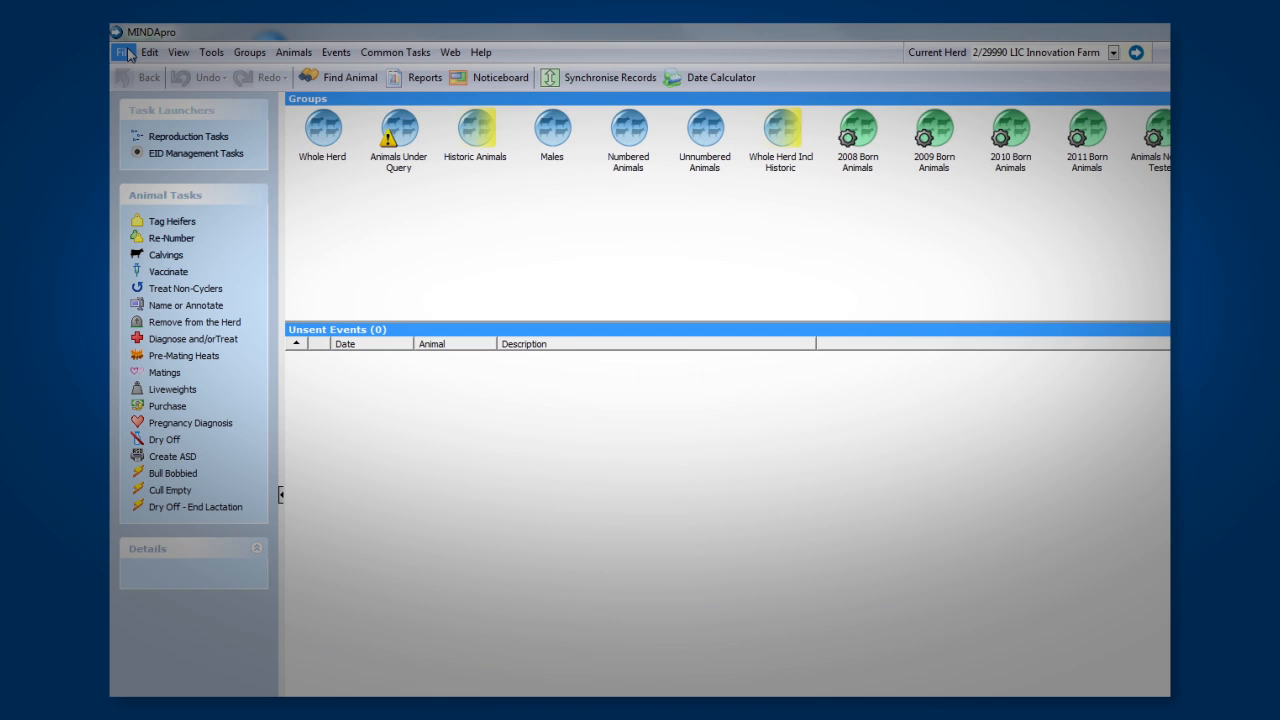
Get Weights from TruTest via Import Export and import the ticked weighing session
left_click(124, 52)
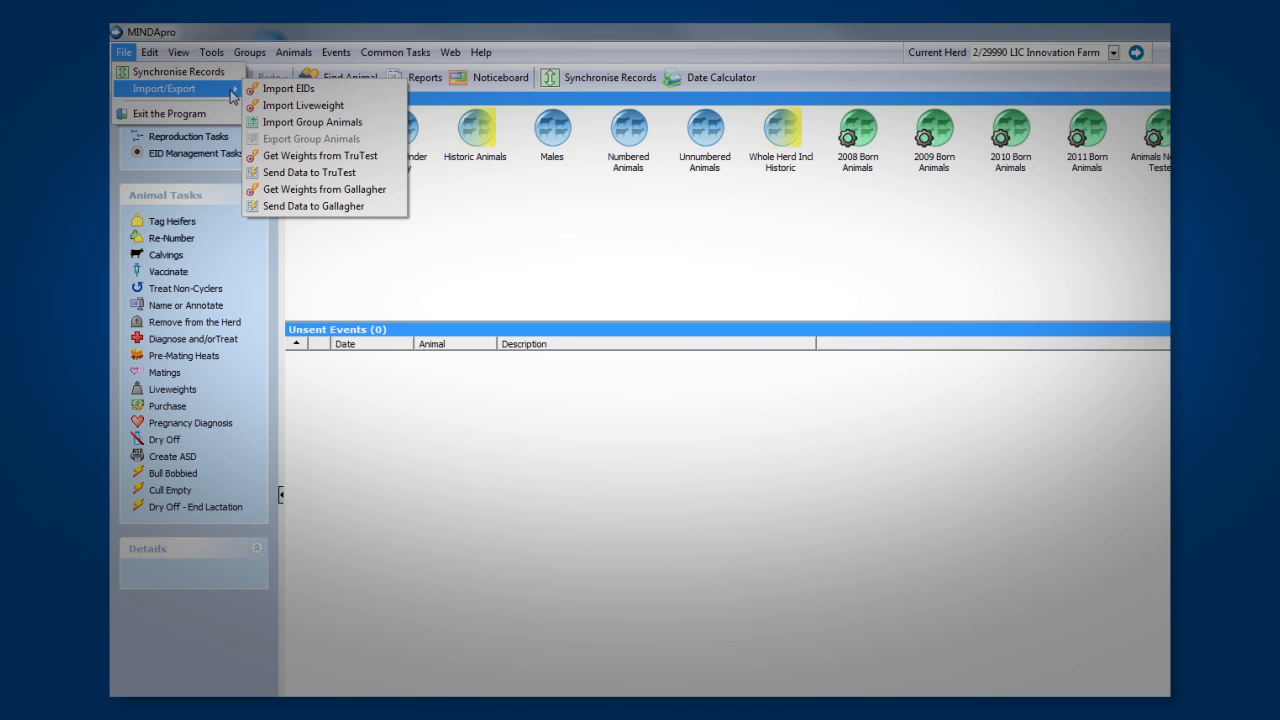
mouse_move(324, 156)
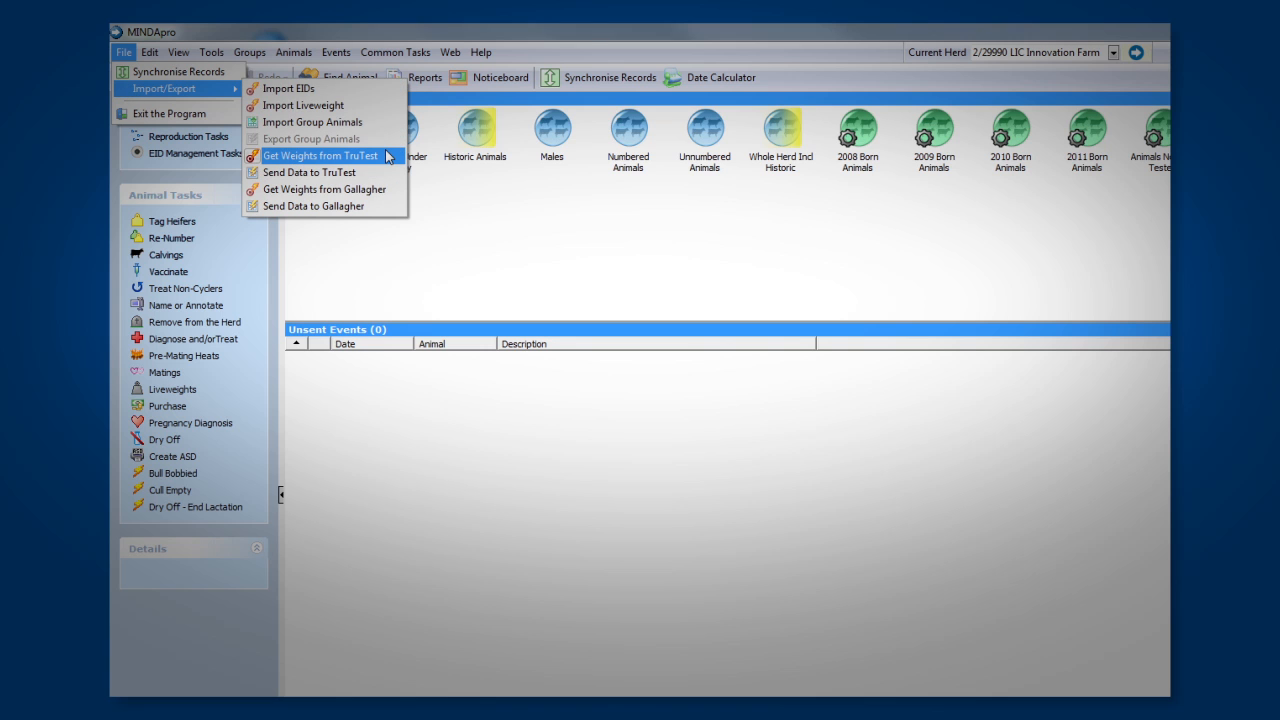
mouse_move(324, 188)
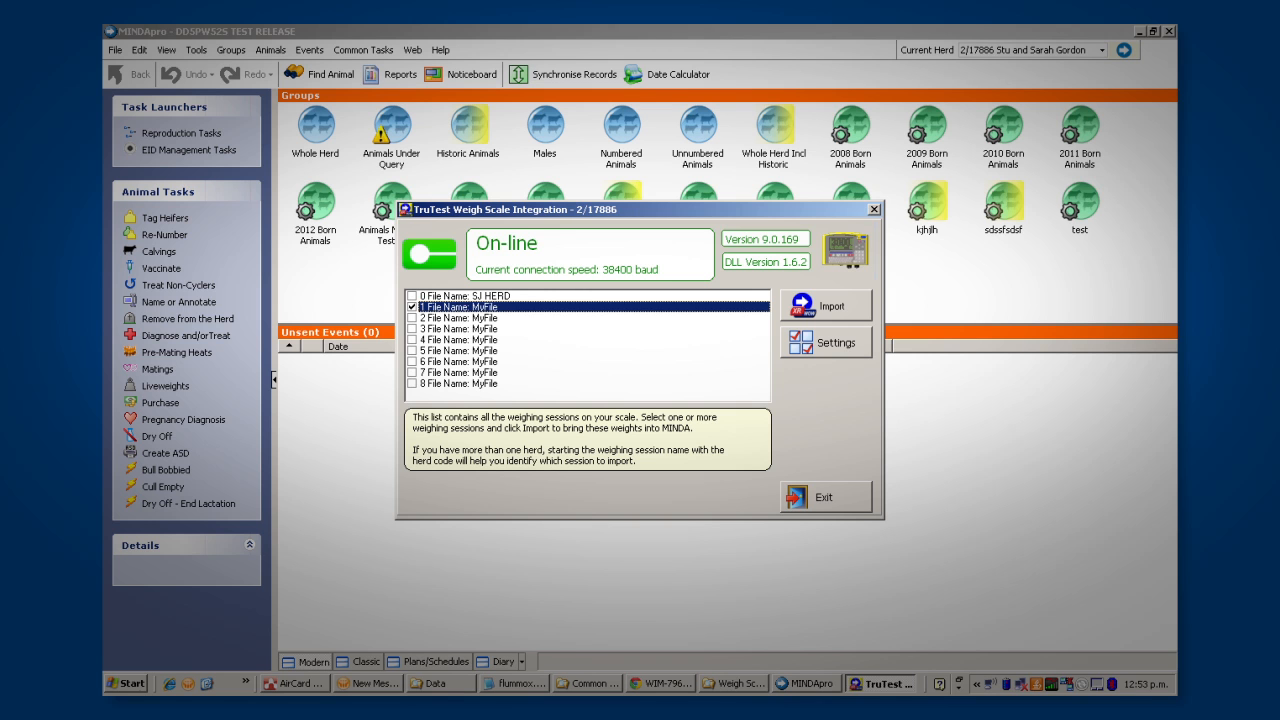
left_click(832, 306)
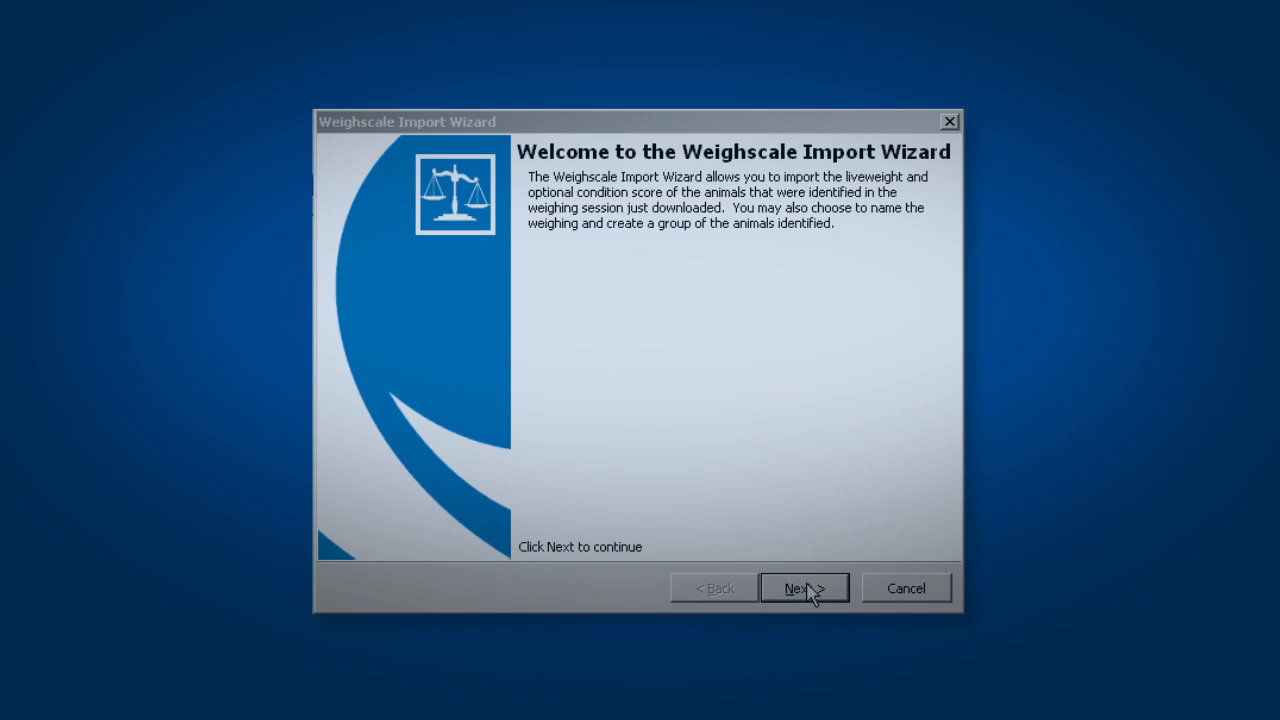
Advance the wizard through welcome, Name your weighing and Create Group from Import
left_click(804, 588)
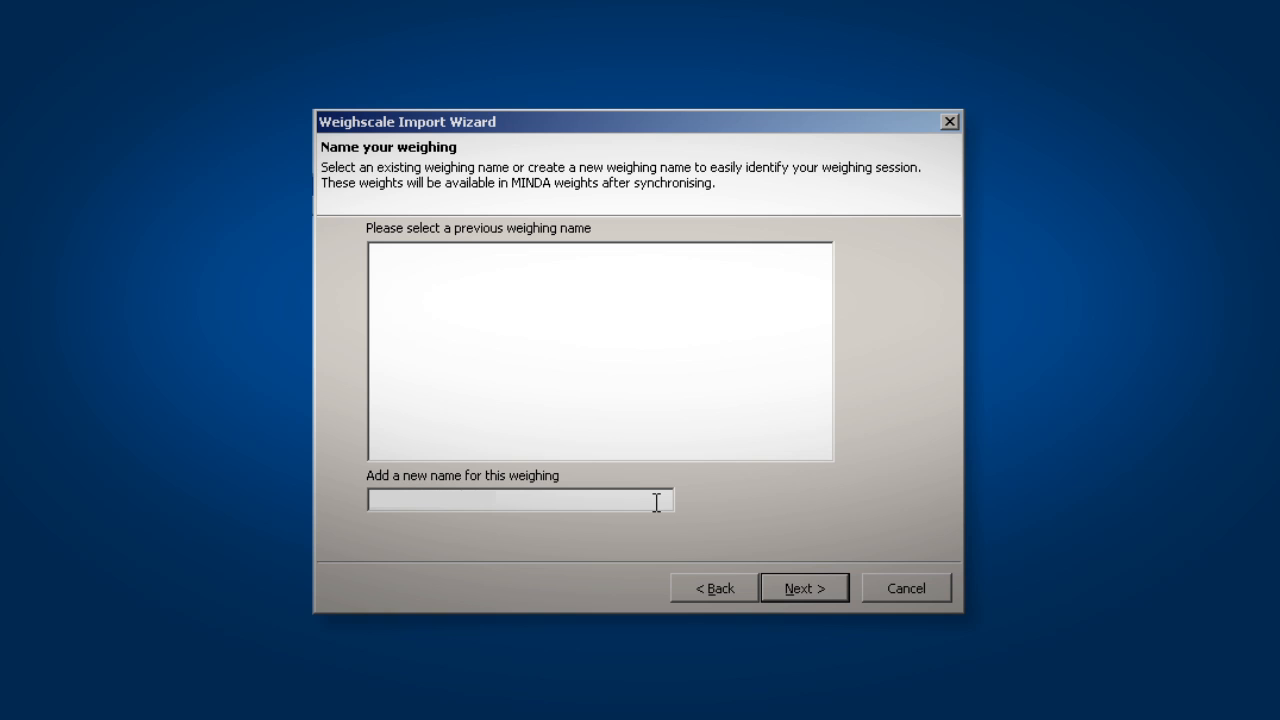
left_click(804, 588)
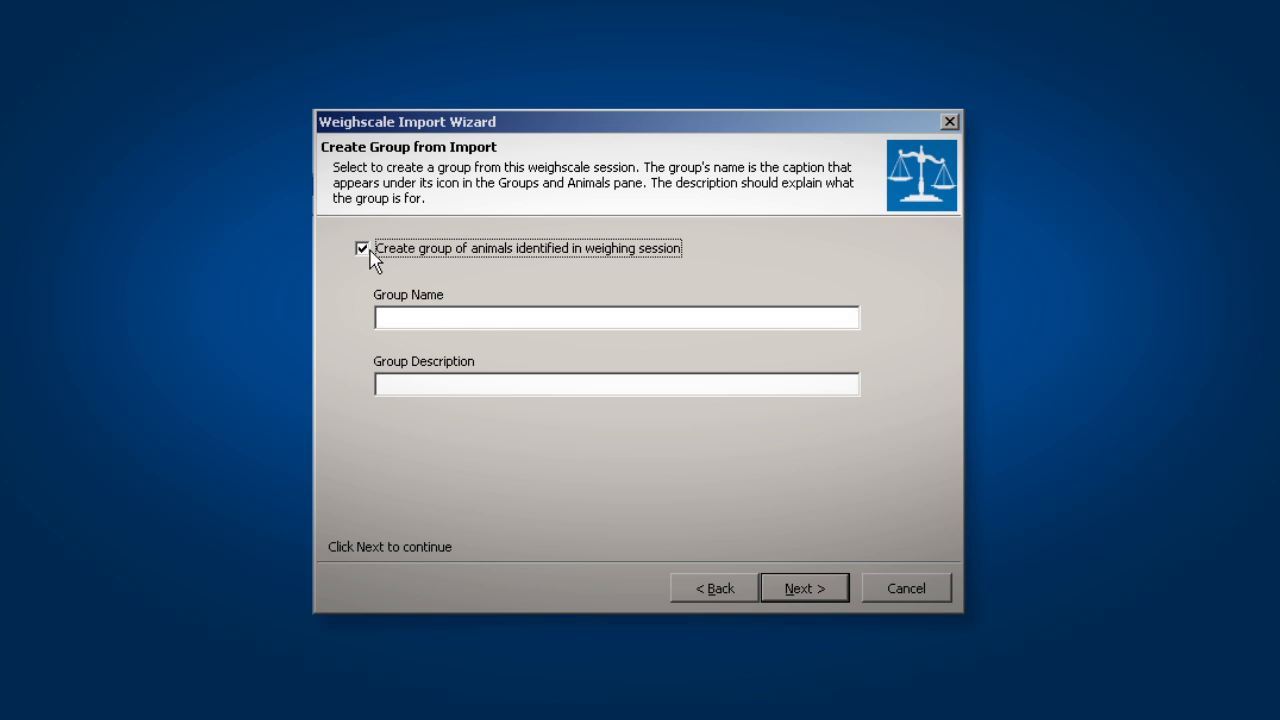
left_click(804, 588)
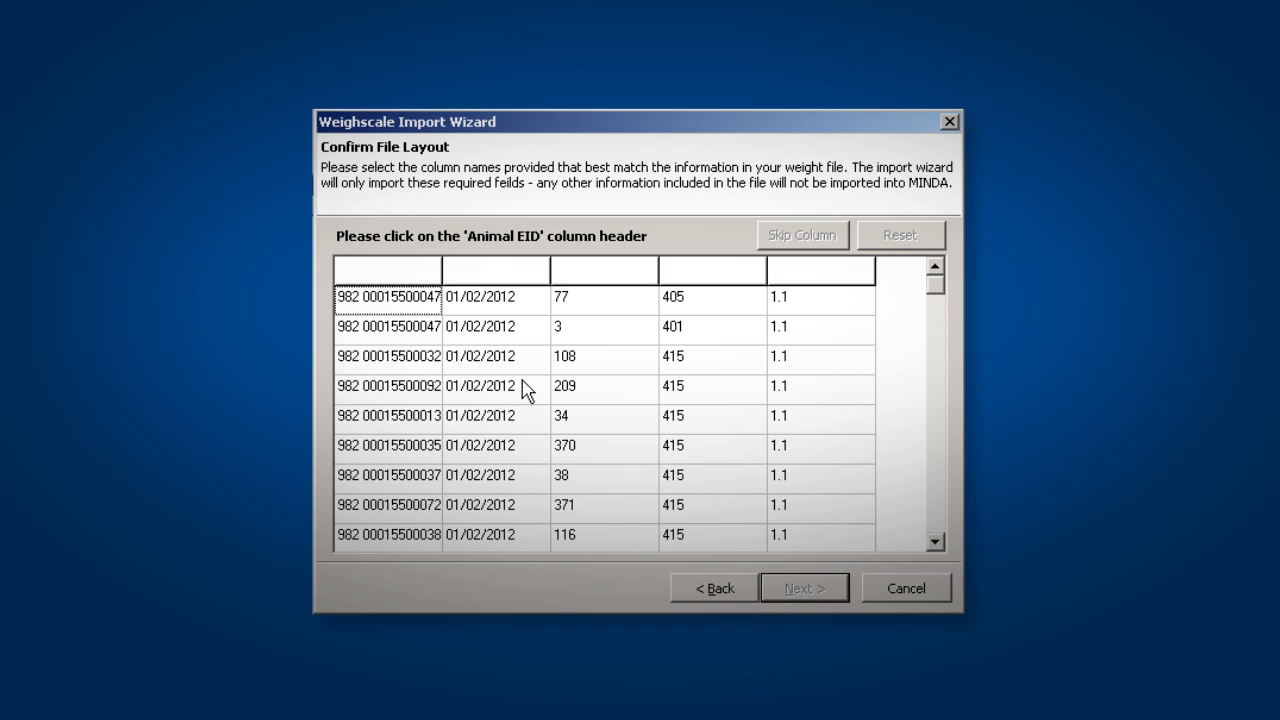
Assign the column headers as Animal EID, Date and the prompted measurement column
left_click(388, 270)
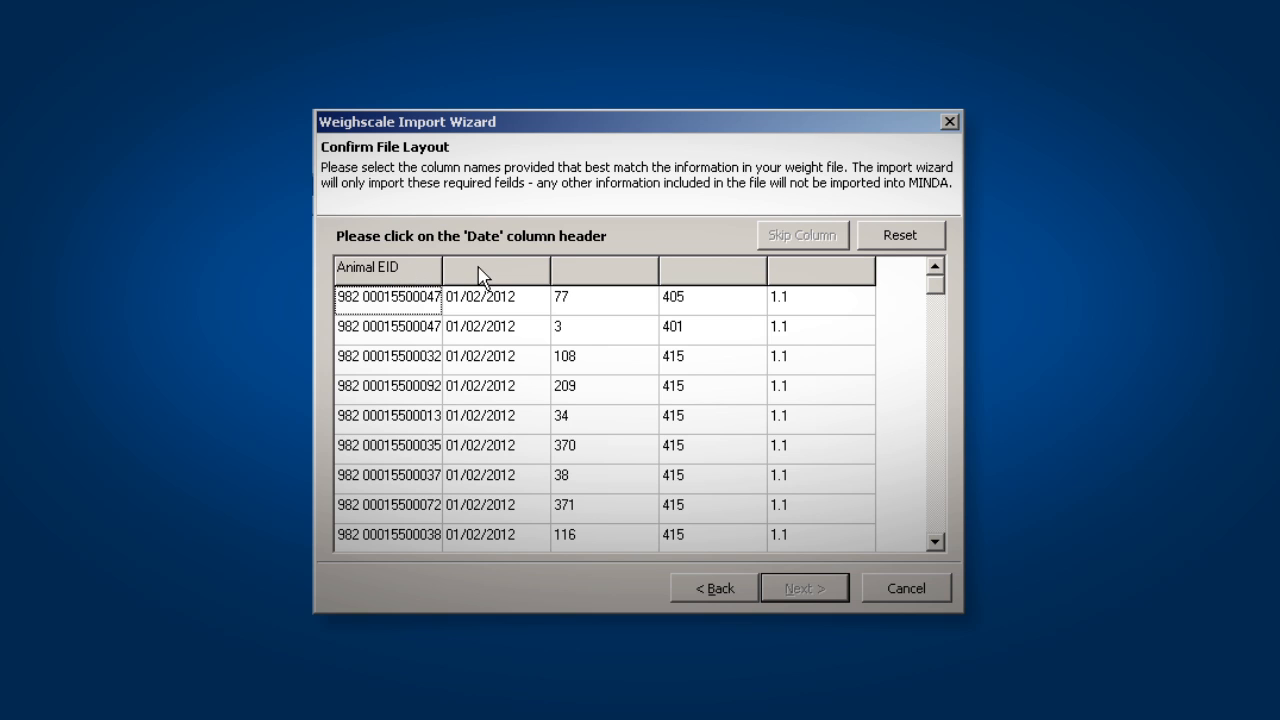
left_click(496, 268)
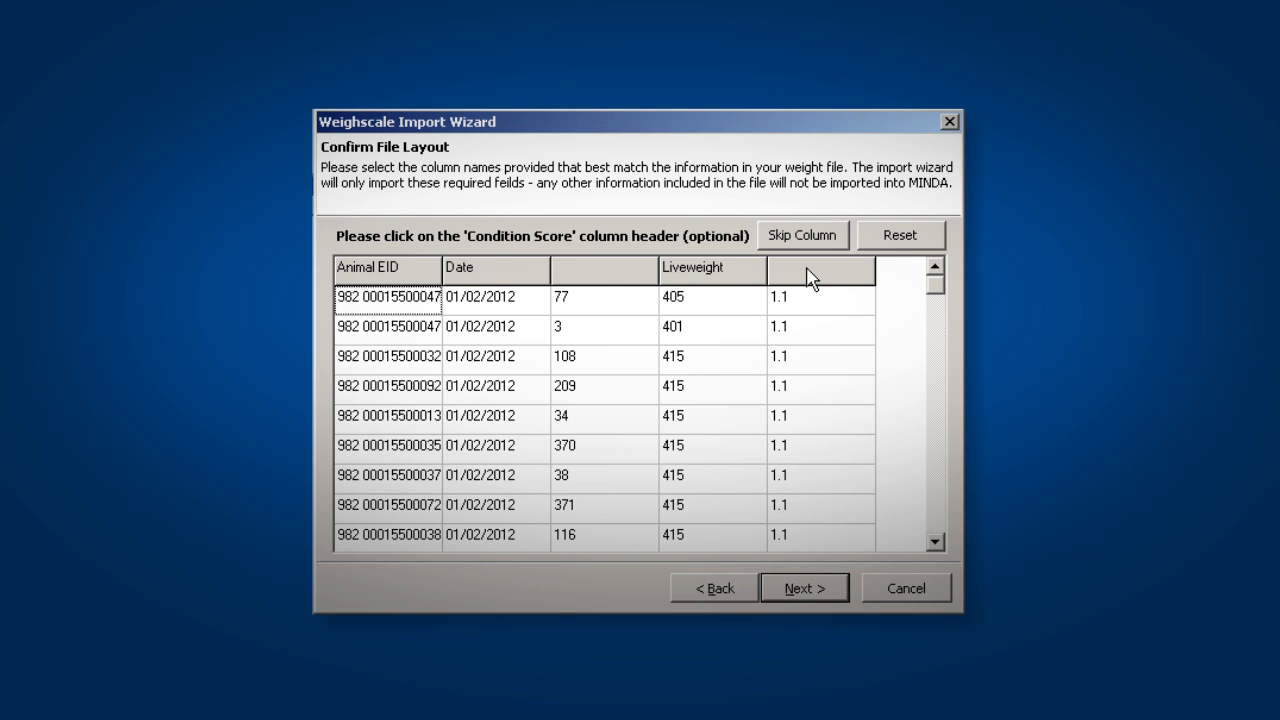
left_click(818, 268)
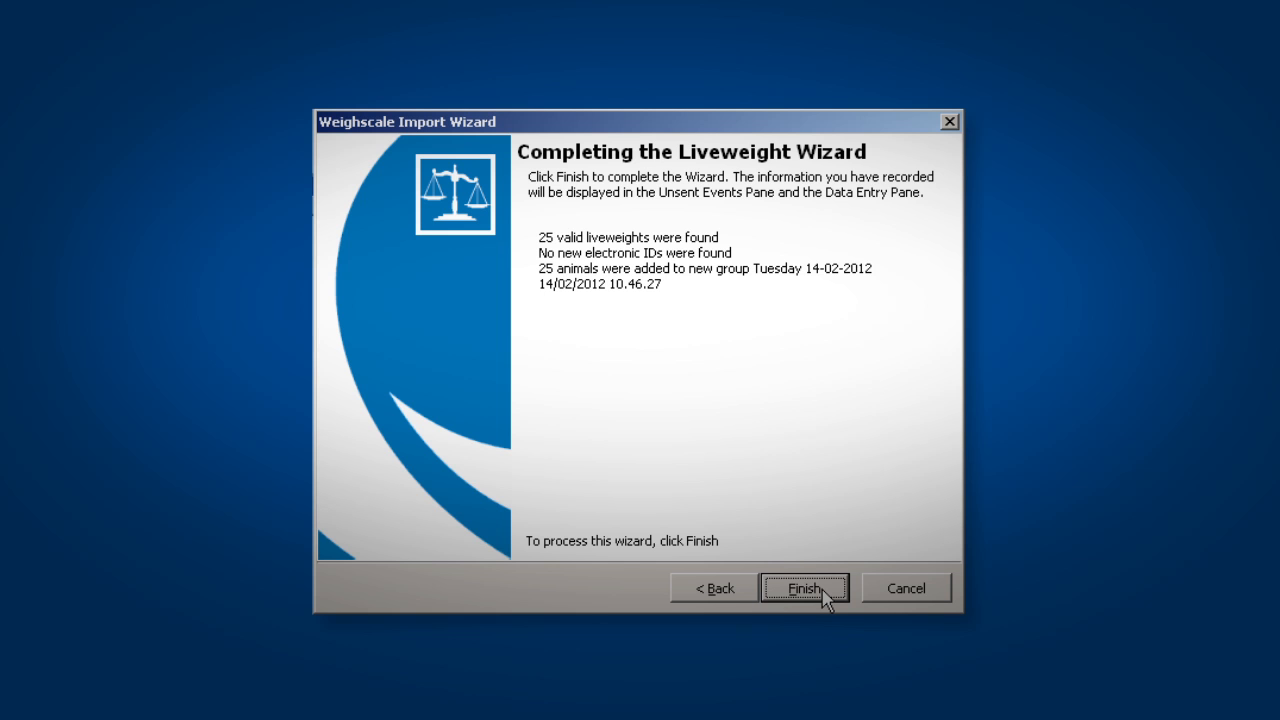
Finish the Liveweight Wizard, recording 25 unsent liveweight events and the Tuesday 14-02 group
left_click(804, 588)
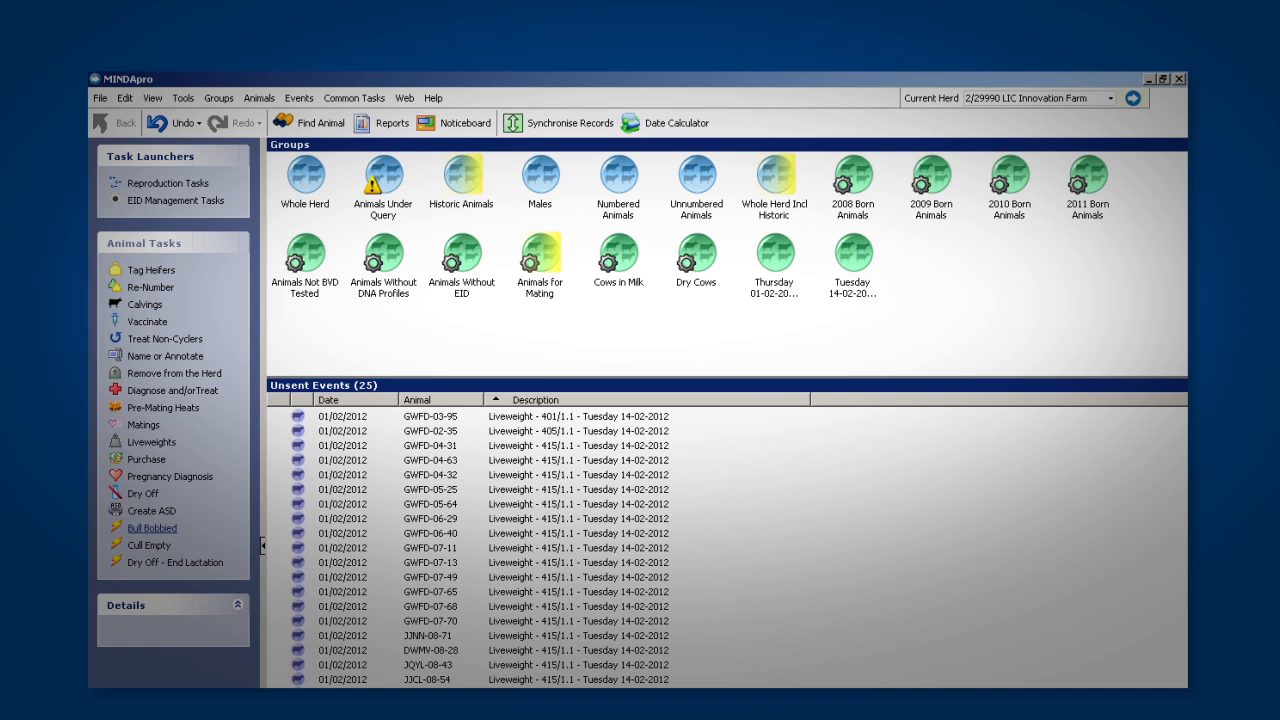